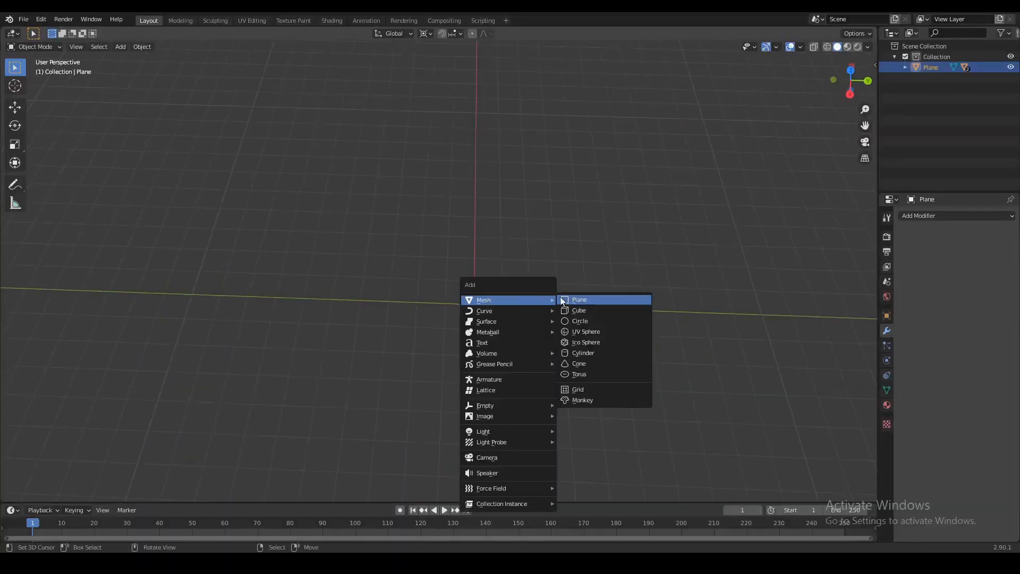
# Step: Add a new plane mesh to start the long thin bar
pyautogui.click(579, 299)
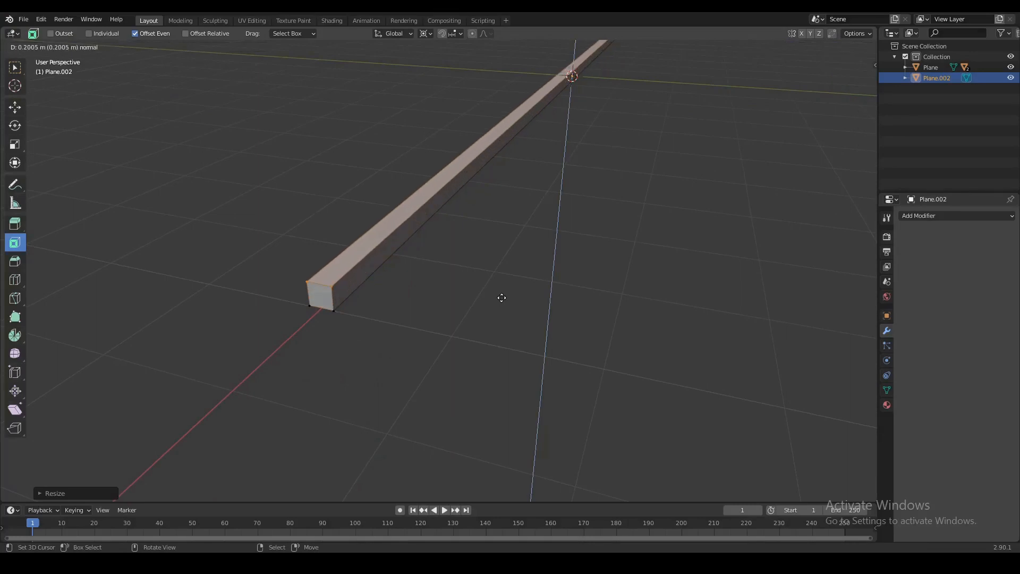
pyautogui.press('Tab')
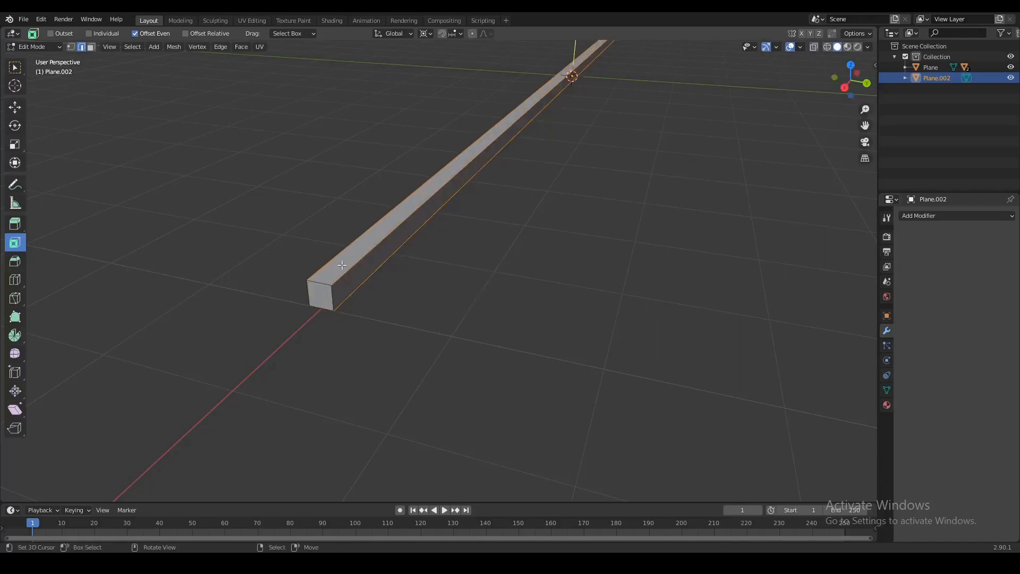
pyautogui.press('s')
pyautogui.write('4')
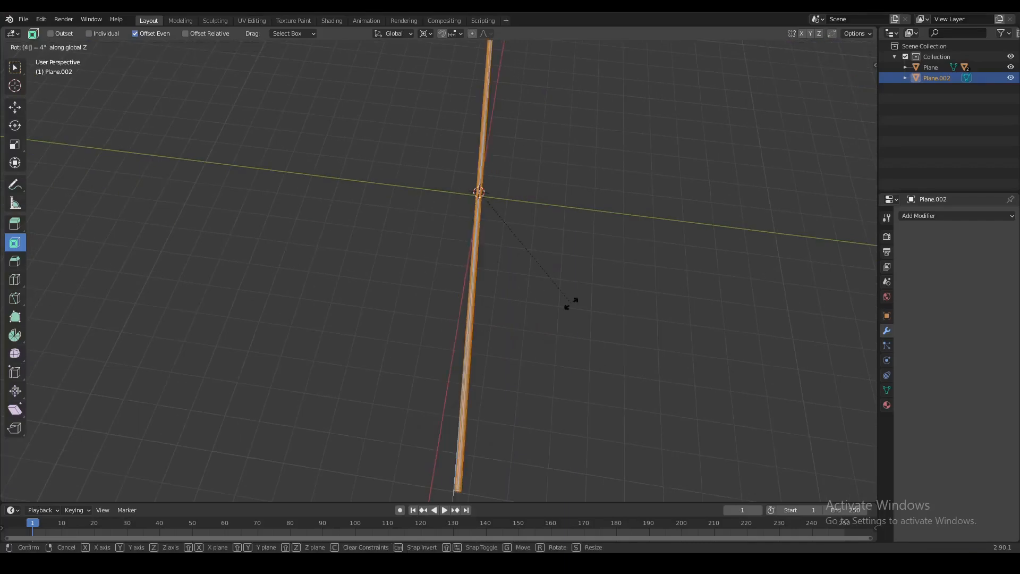
# Step: Confirm the bar's slight rotation for the crossed X pair
pyautogui.click(571, 303)
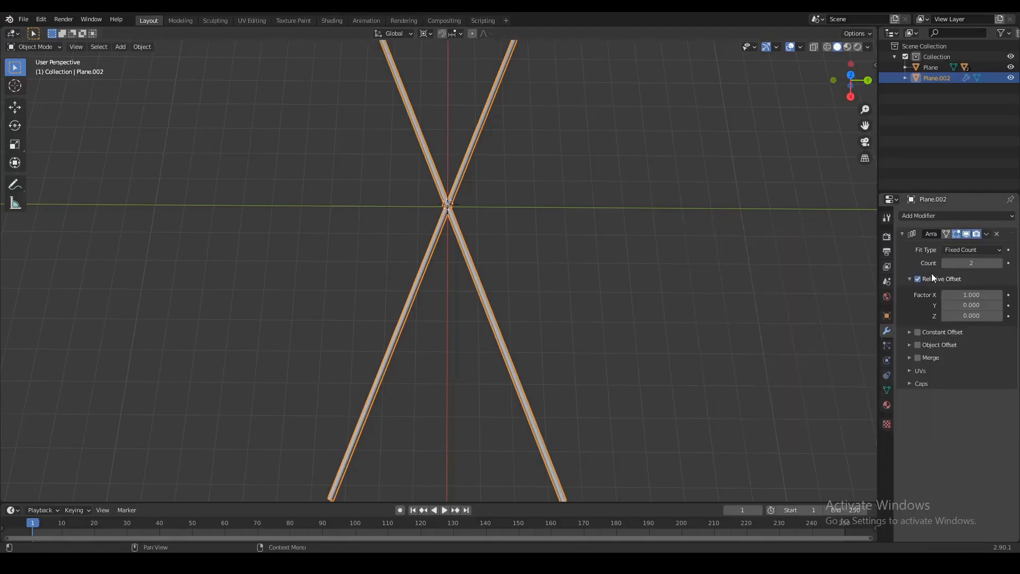
# Step: Set the Array offset to X 0, Y 0.12, with 30 copies
pyautogui.doubleClick(971, 295)
pyautogui.write('0.000')
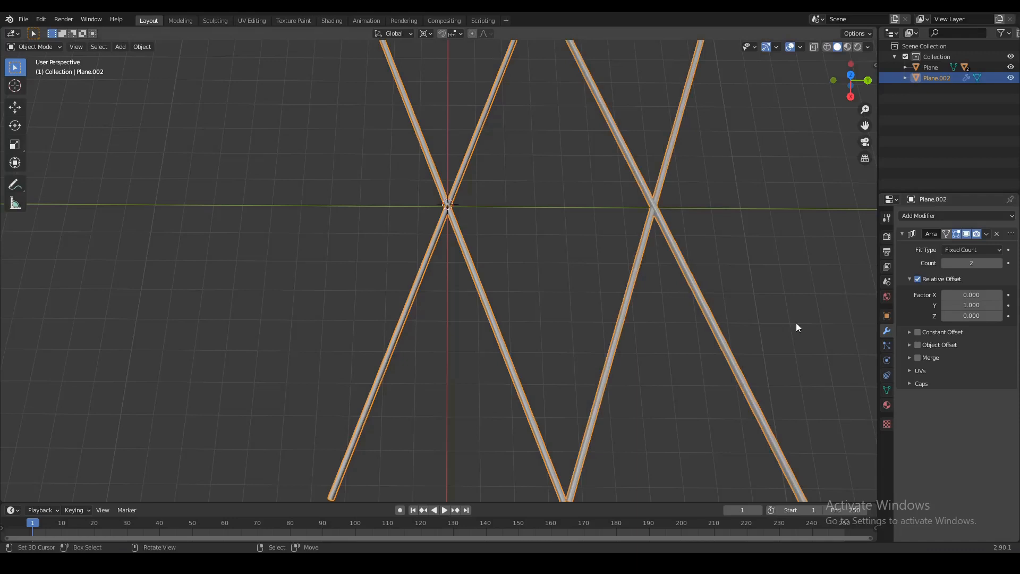
pyautogui.click(972, 304)
pyautogui.write('0.120')
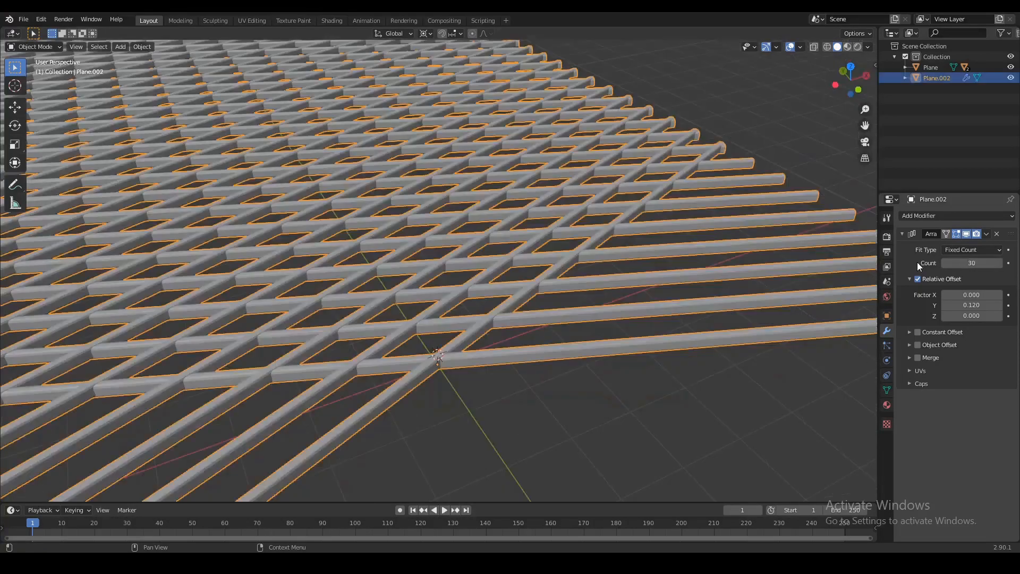
pyautogui.click(141, 46)
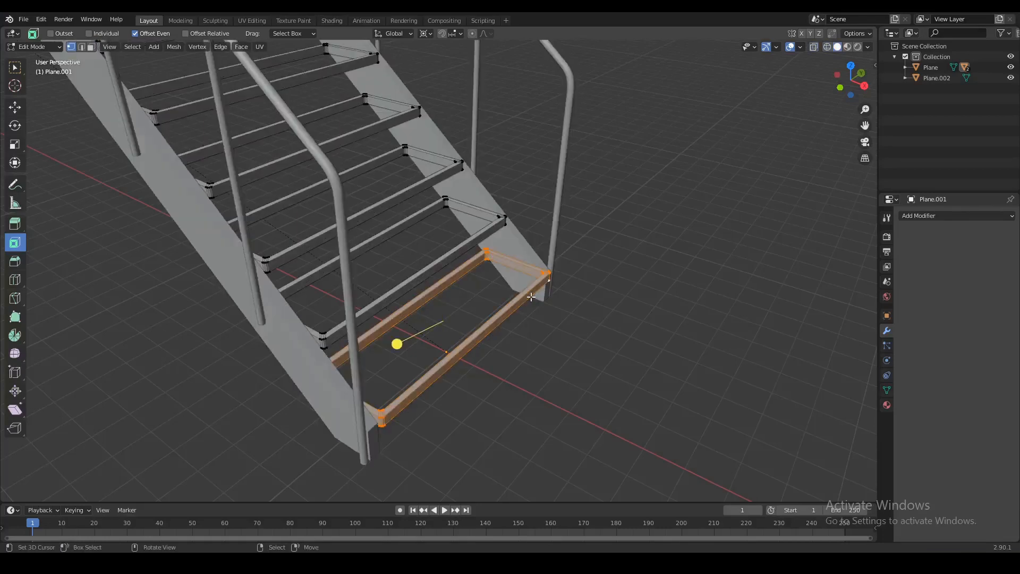
# Step: Separate the selected bottom step frame into its own object
pyautogui.press('p')
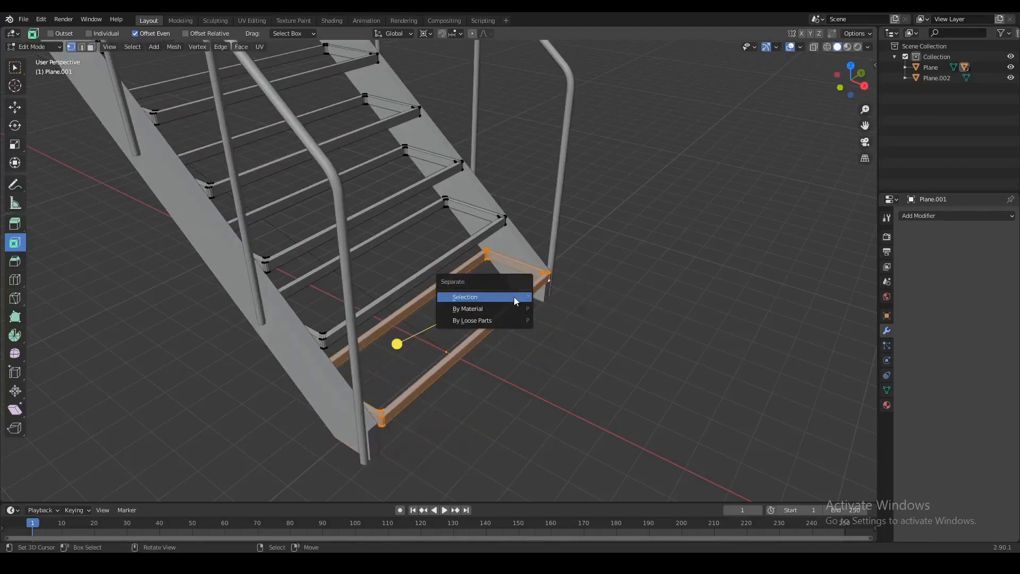
pyautogui.click(464, 297)
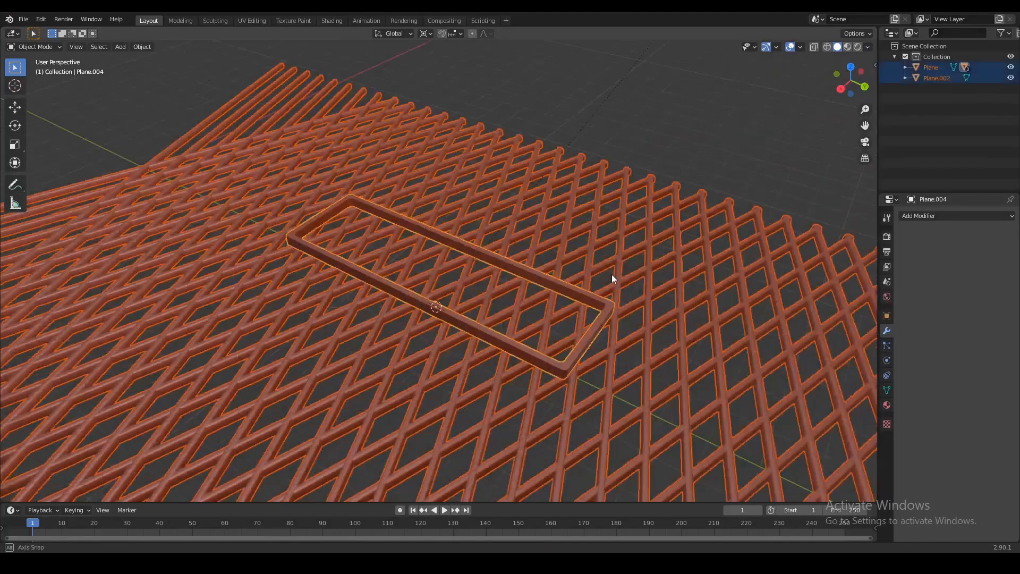
# Step: Orbit the view around the grid and frame, then rename Plane.002 to 'grid'
pyautogui.moveTo(612, 280); pyautogui.dragTo(536, 288)
pyautogui.write('grid')
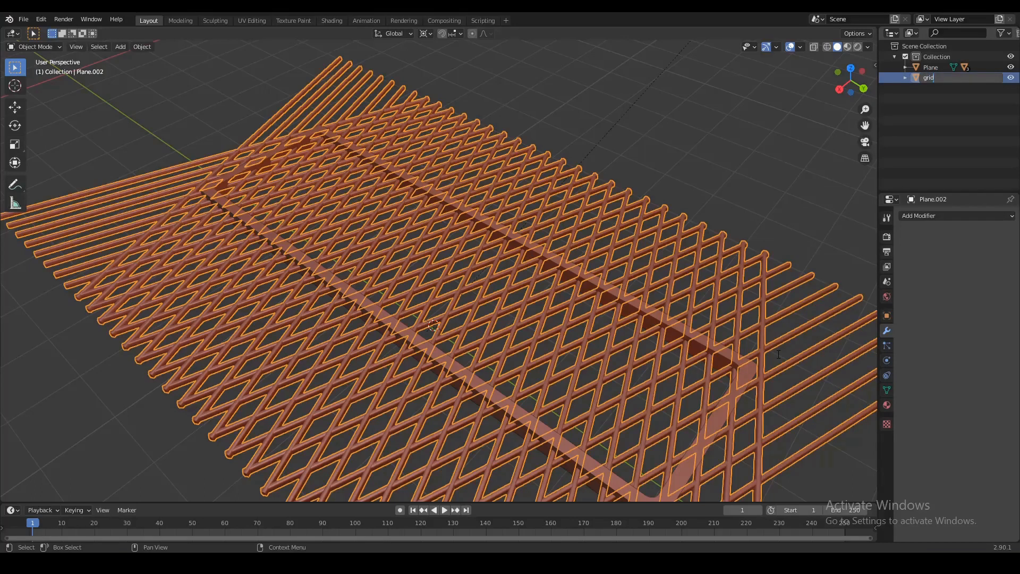
# Step: Confirm the 'grid' name, re-enter the frame's Edit Mode and open snapping
pyautogui.press('shift+s')
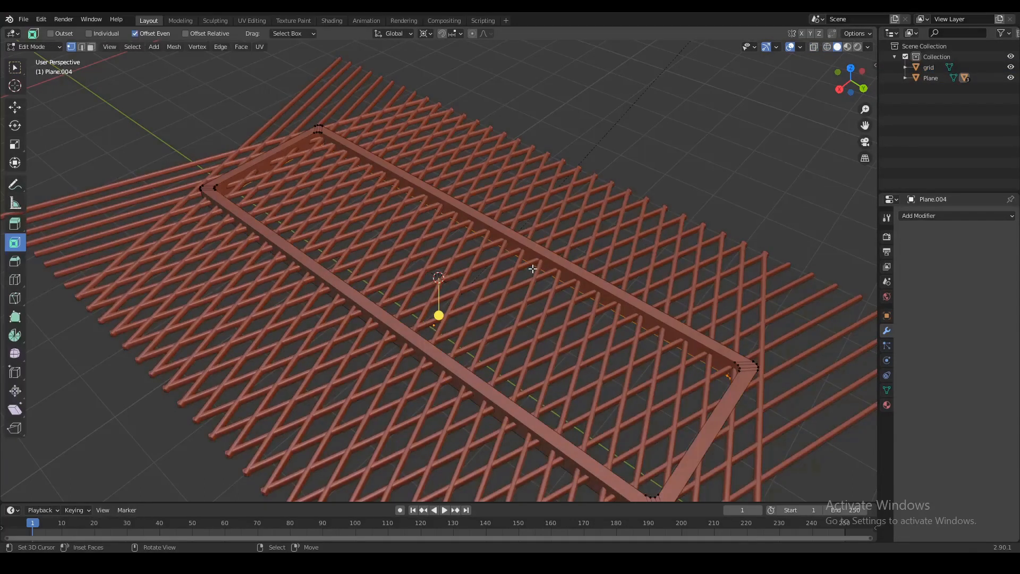
pyautogui.press('Tab')
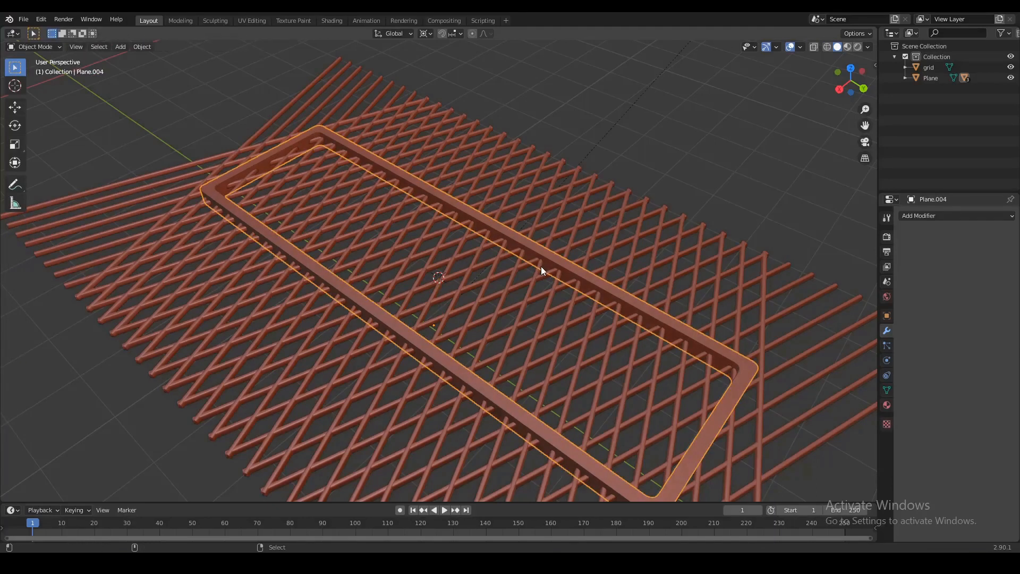
pyautogui.press('shift+s')
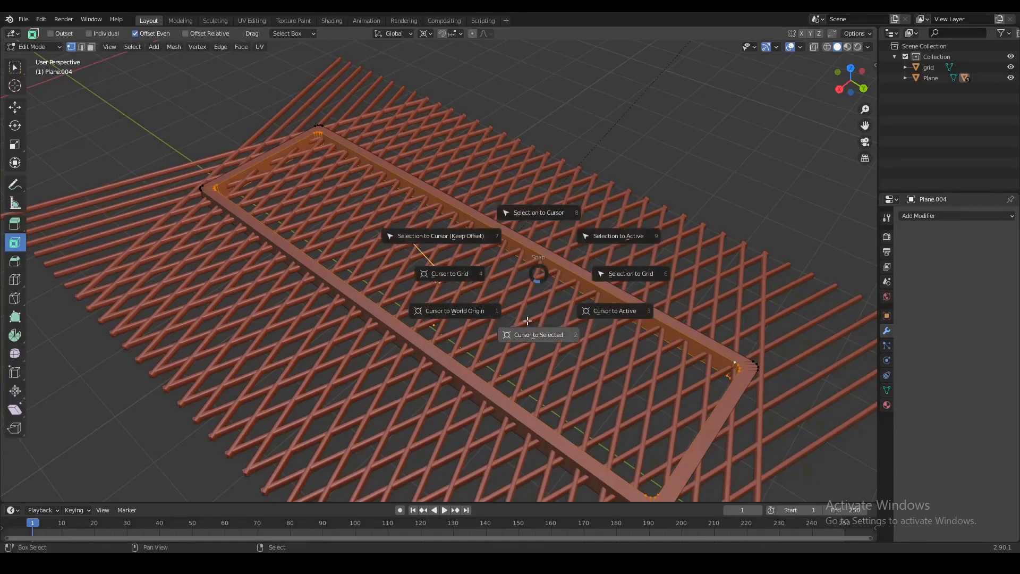
# Step: Snap the cursor to the frame centre and scale its outer edges outward
pyautogui.click(538, 334)
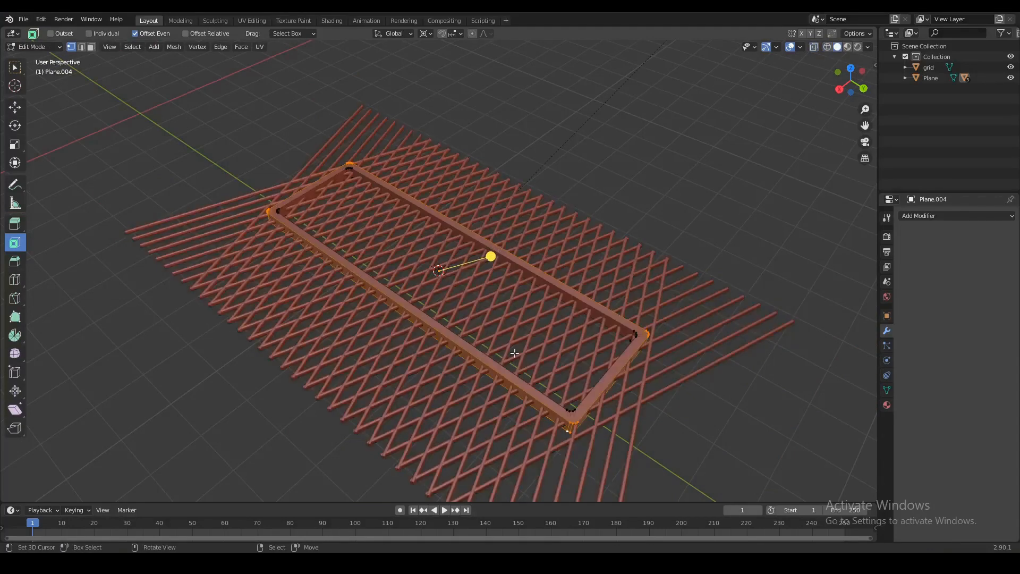
pyautogui.moveTo(513, 353); pyautogui.dragTo(461, 343)
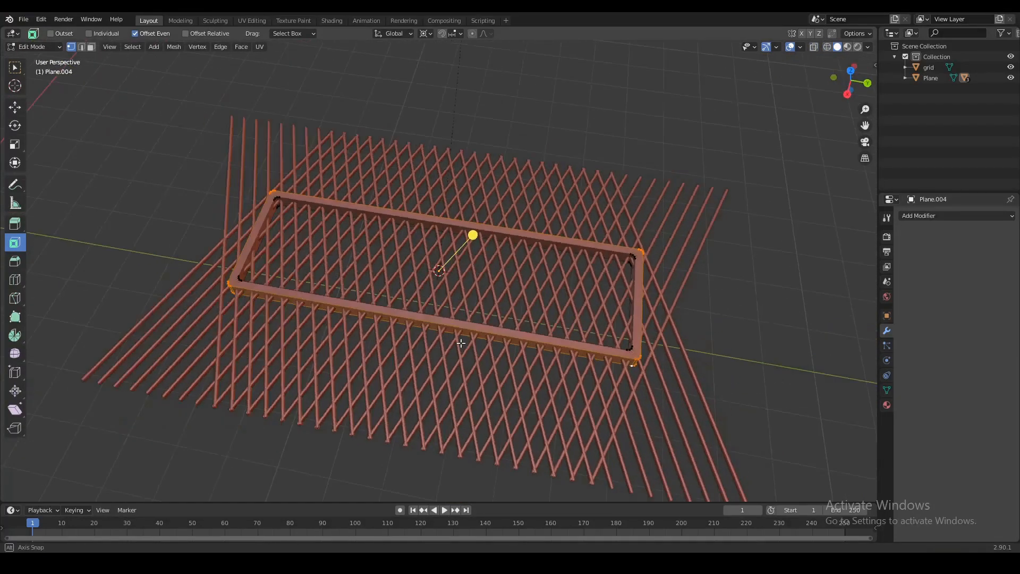
pyautogui.press('s')
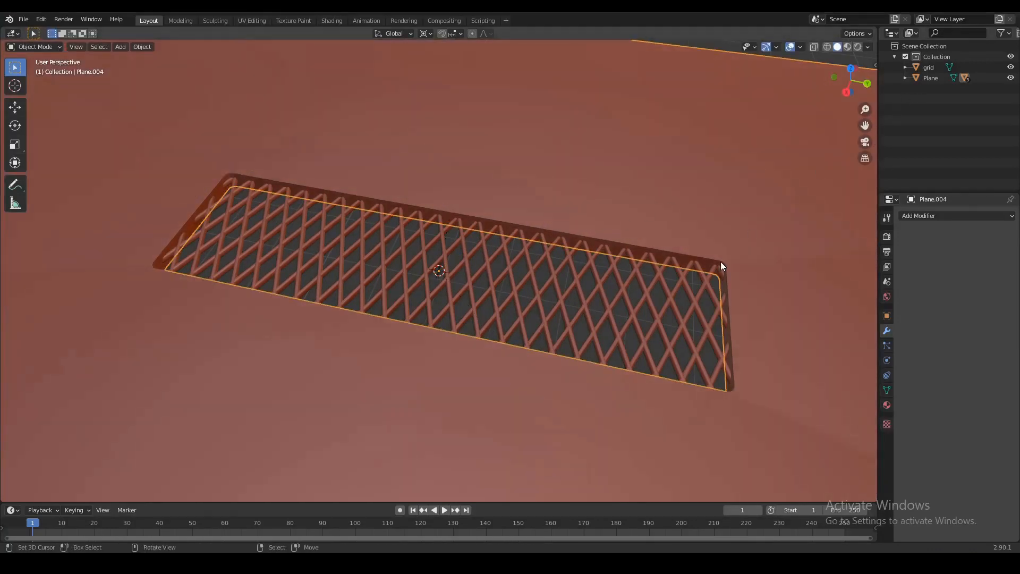
# Step: Add a Boolean modifier to the grid using the frame as difference object
pyautogui.click(943, 215)
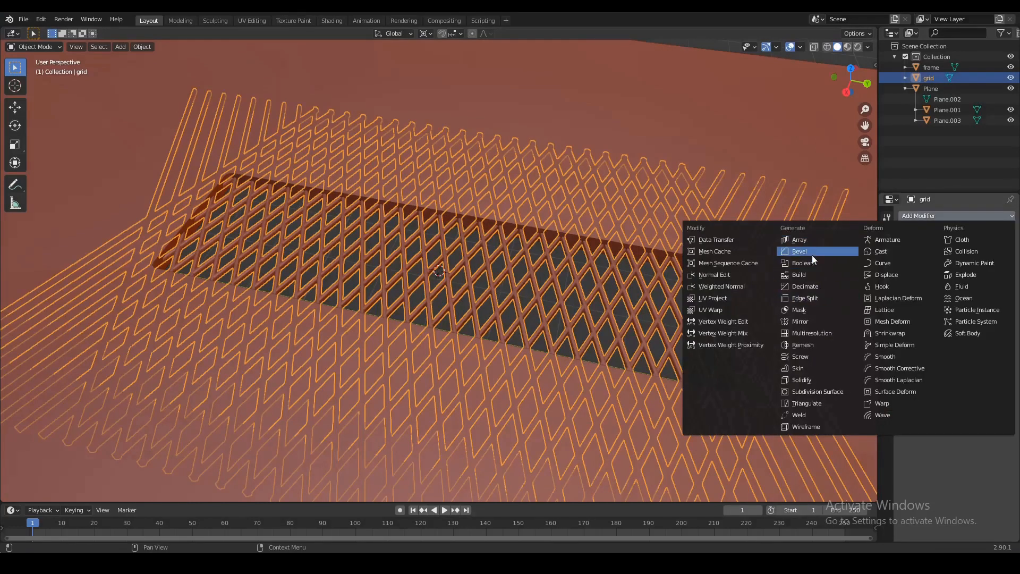
pyautogui.click(801, 263)
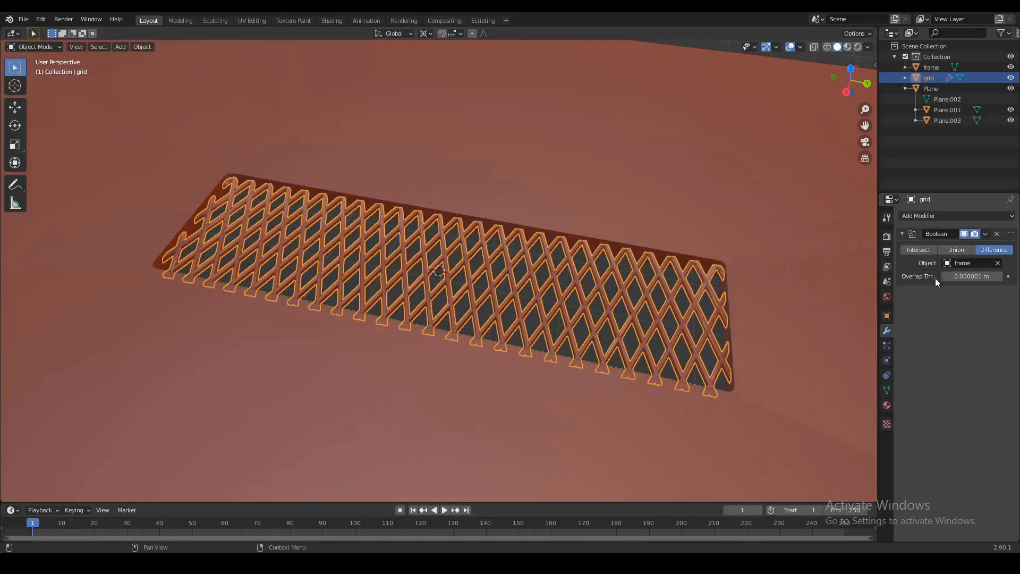